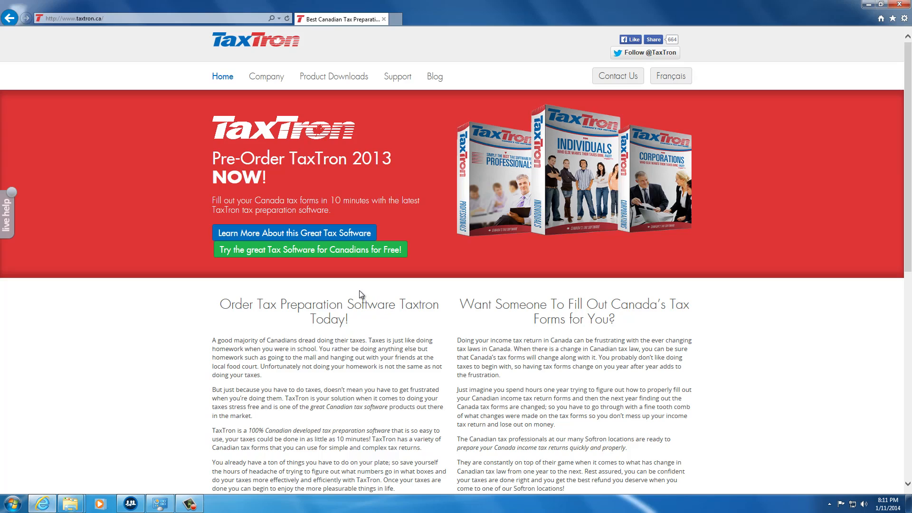
mouse_move(380, 169)
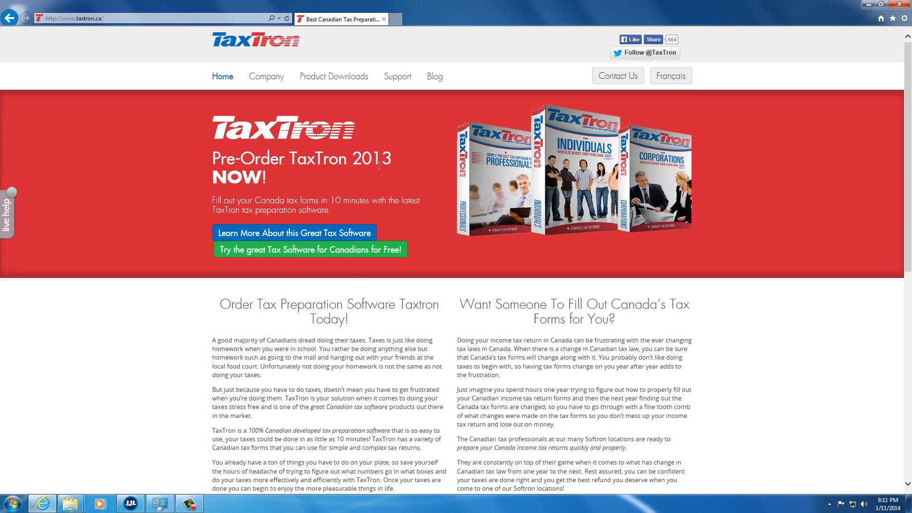
mouse_move(334, 76)
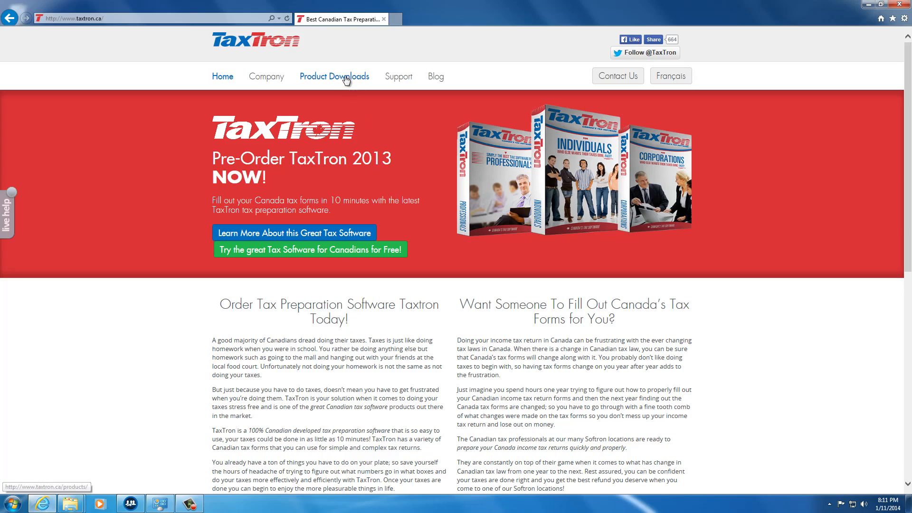
Go to the Product Downloads page on taxtron.ca
click(335, 76)
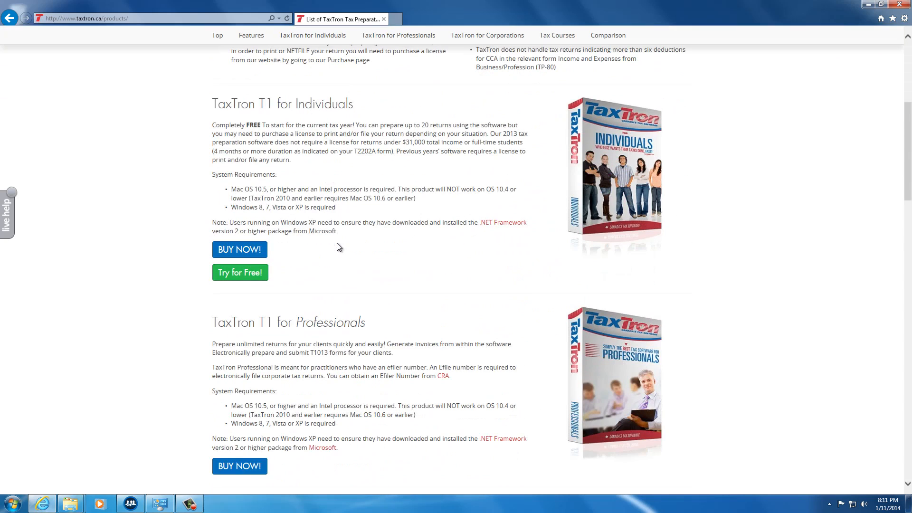
mouse_move(303, 271)
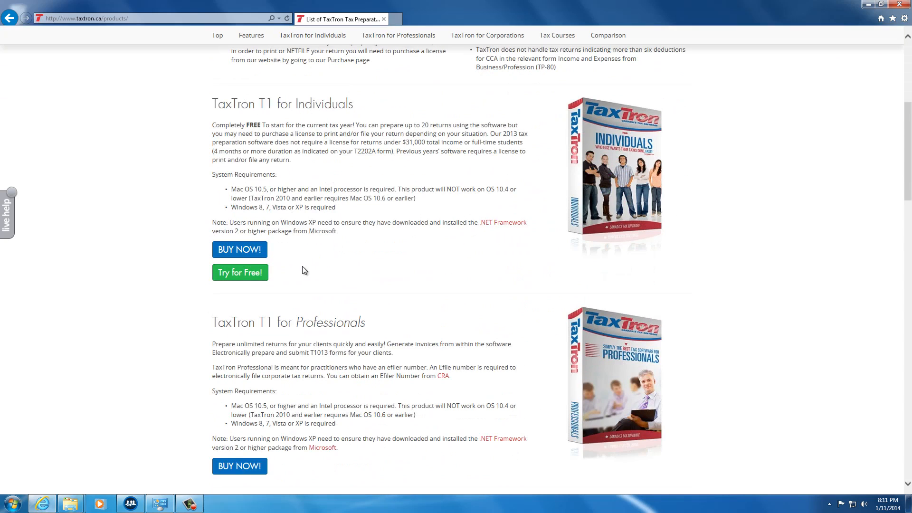
mouse_move(239, 272)
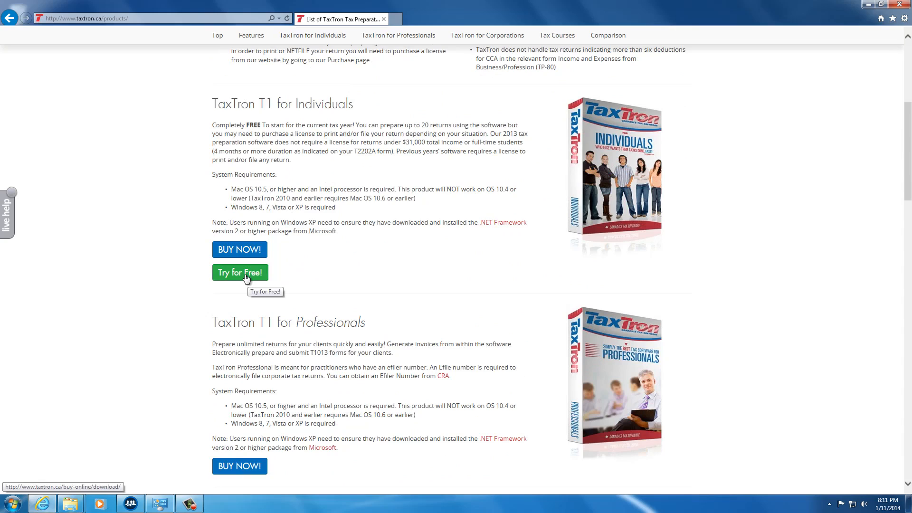
Choose 'Try for Free!' under TaxTron T1 for Individuals to reach the Windows download
click(239, 272)
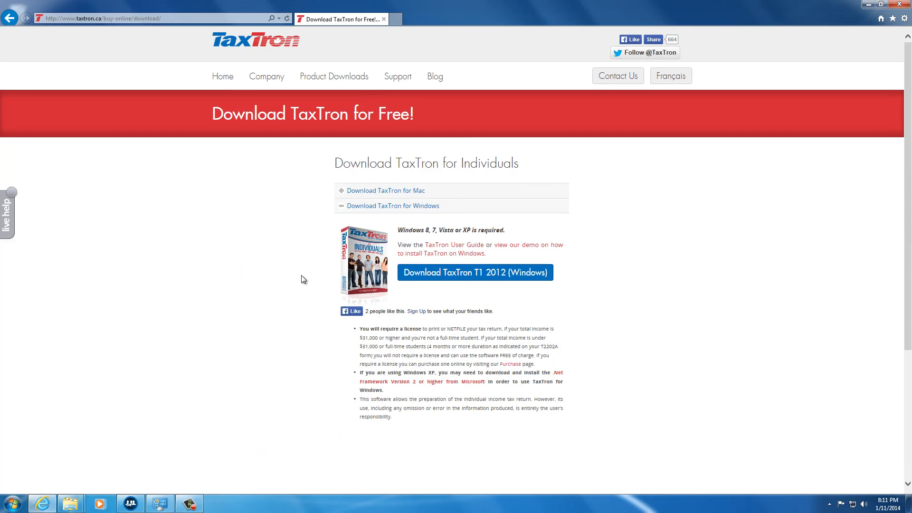
mouse_move(495, 170)
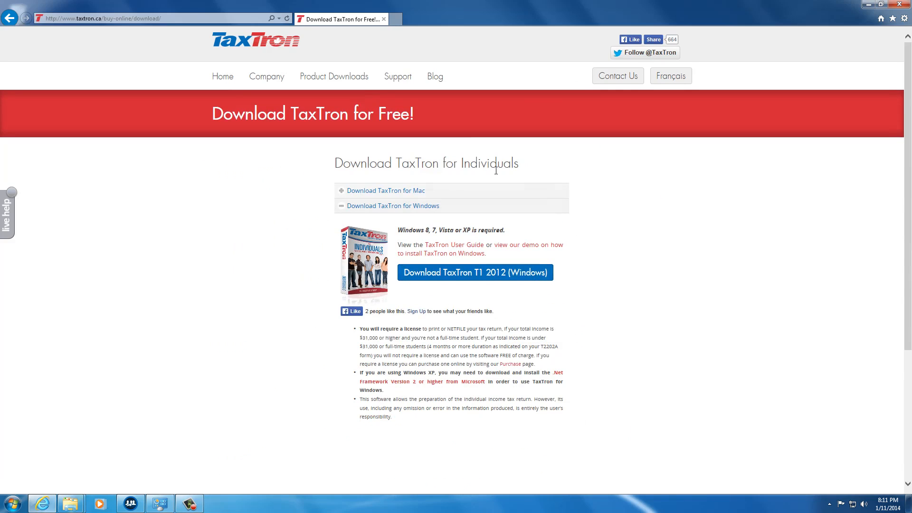
mouse_move(456, 301)
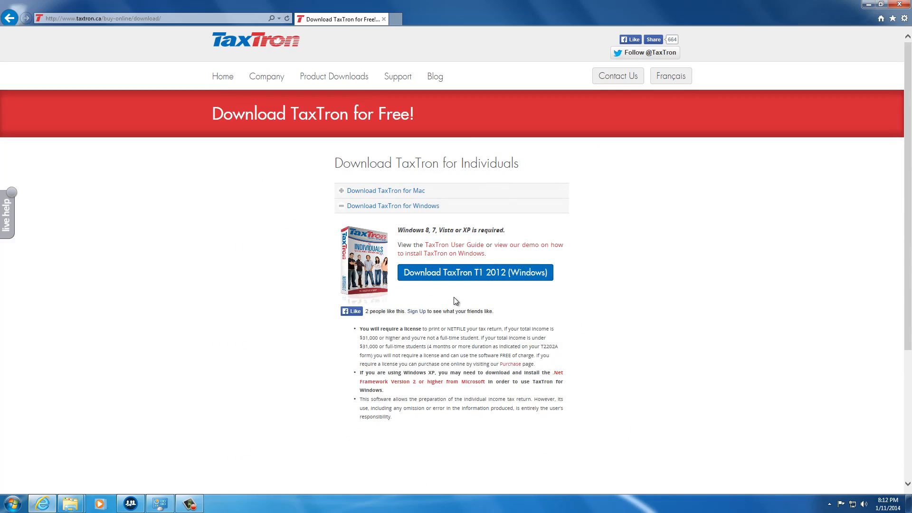
mouse_move(475, 288)
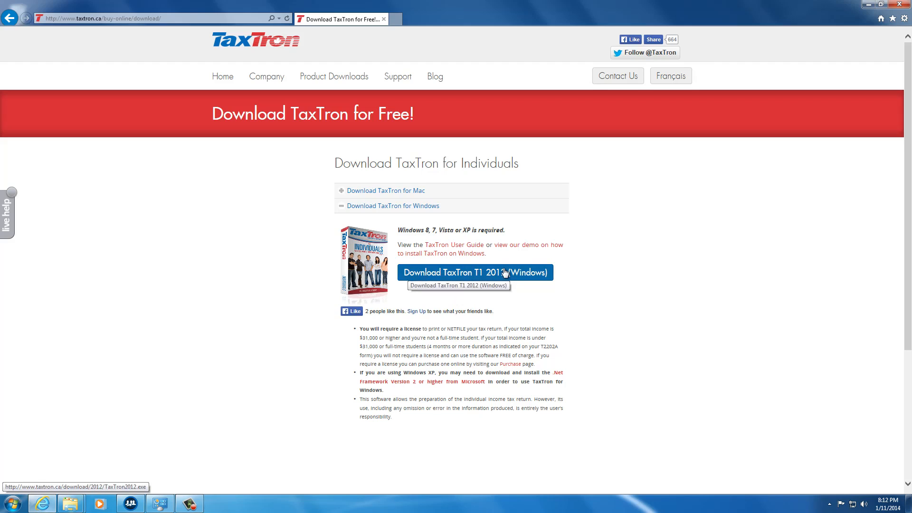
mouse_move(471, 274)
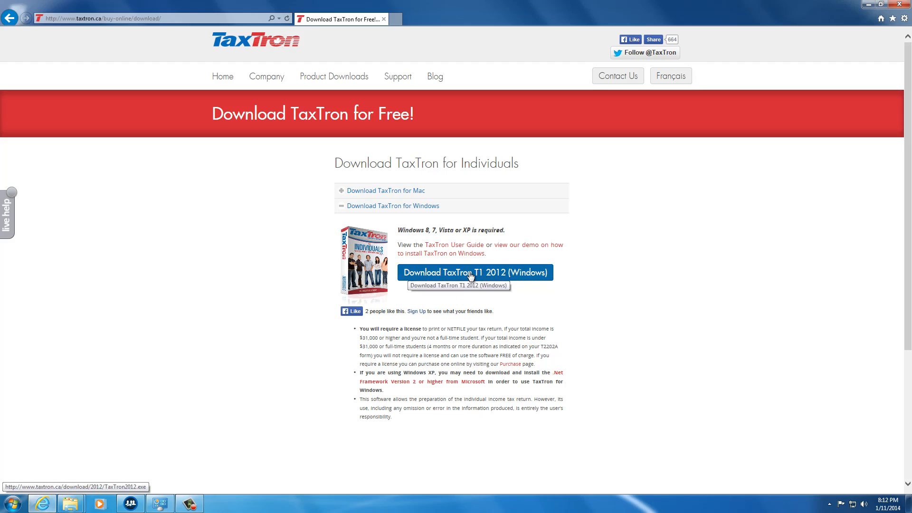
mouse_move(471, 276)
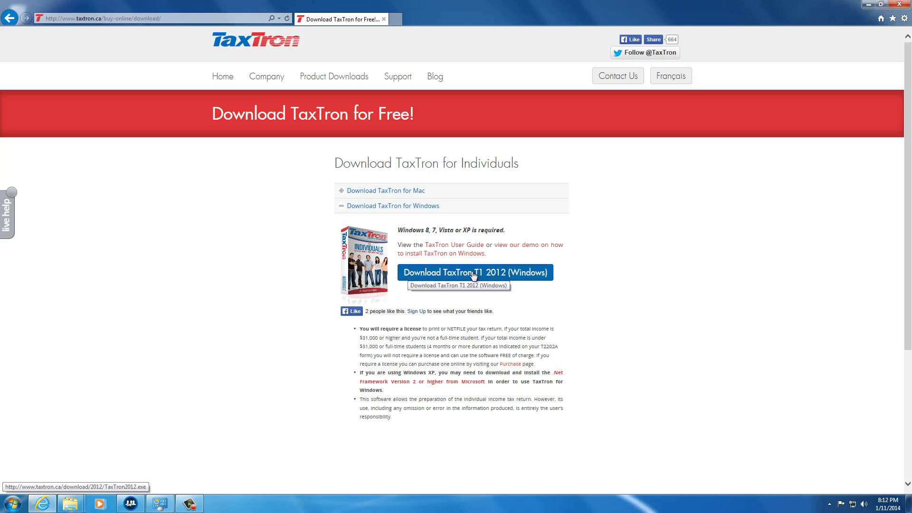
Download 'TaxTron T1 2012 (Windows)' and save TaxTron2012.exe to the computer
click(475, 272)
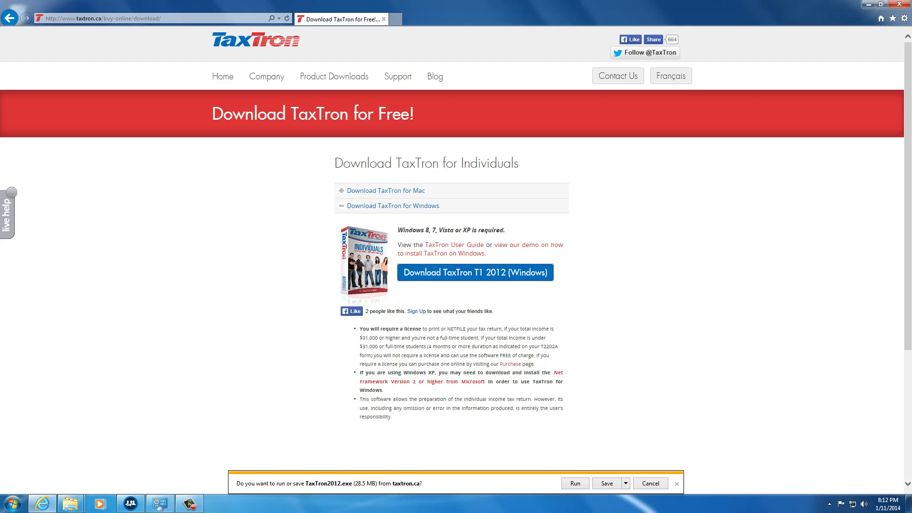
mouse_move(586, 511)
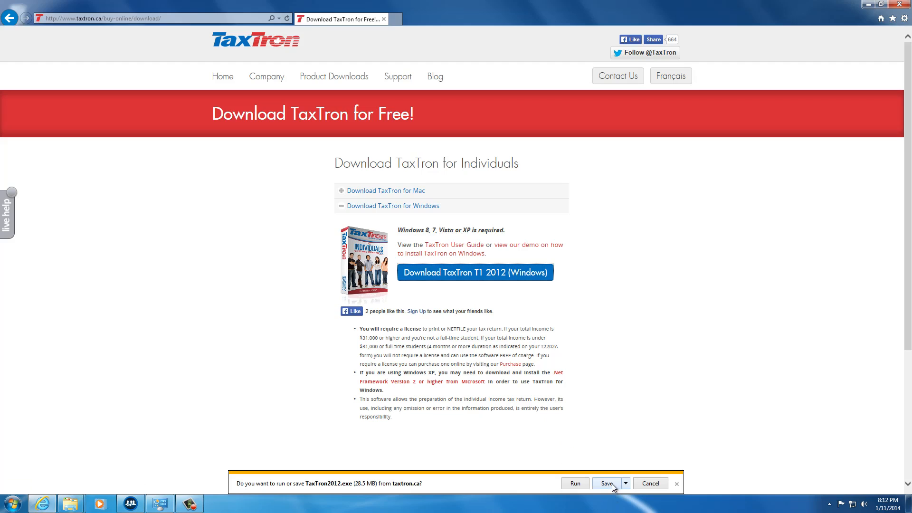
click(607, 483)
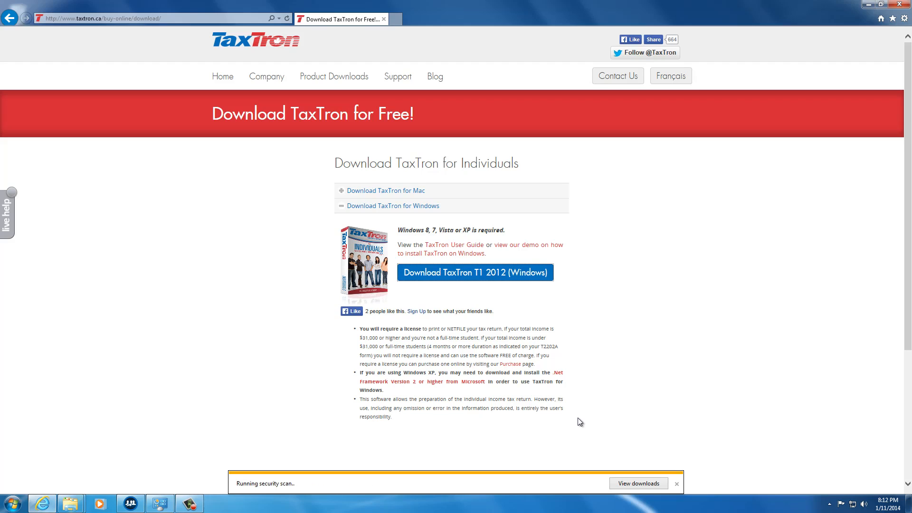
mouse_move(567, 454)
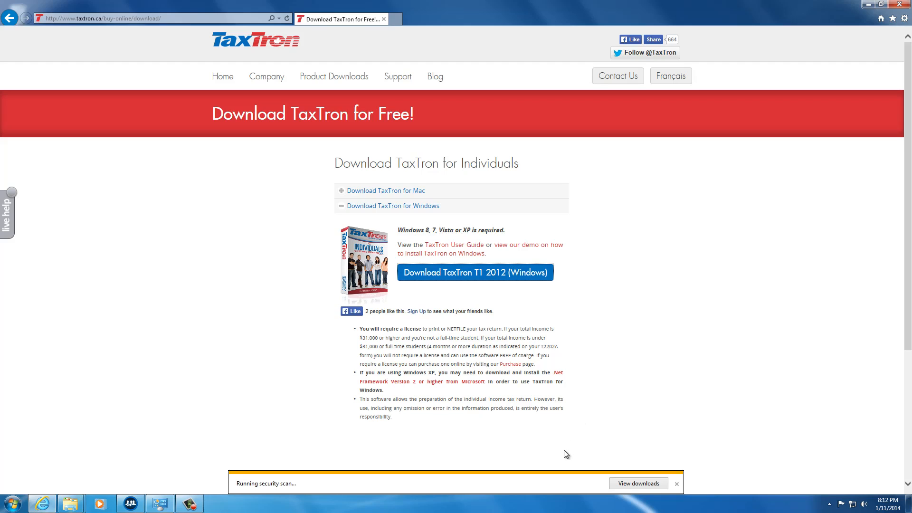
mouse_move(565, 419)
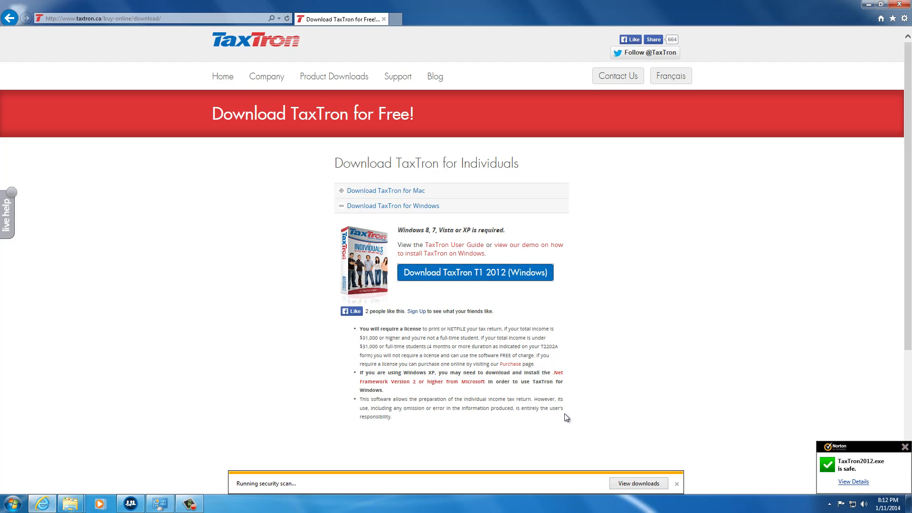
mouse_move(760, 452)
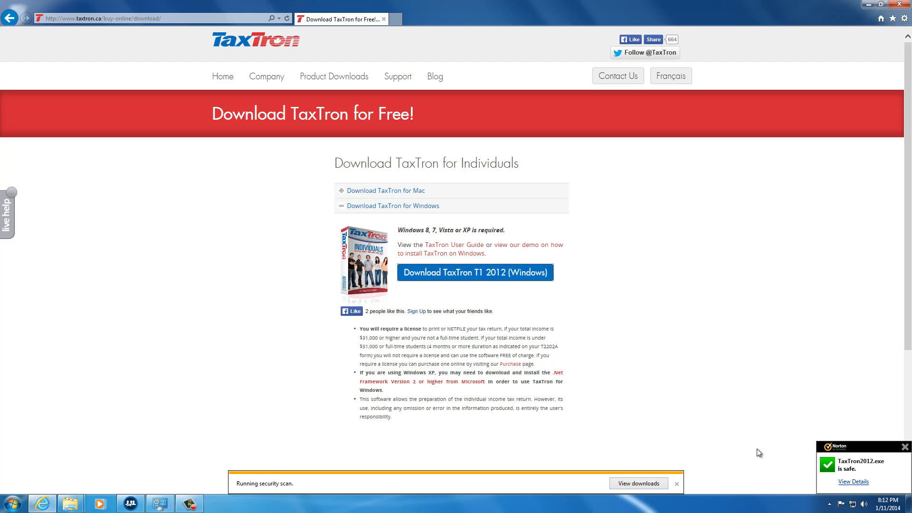
mouse_move(823, 422)
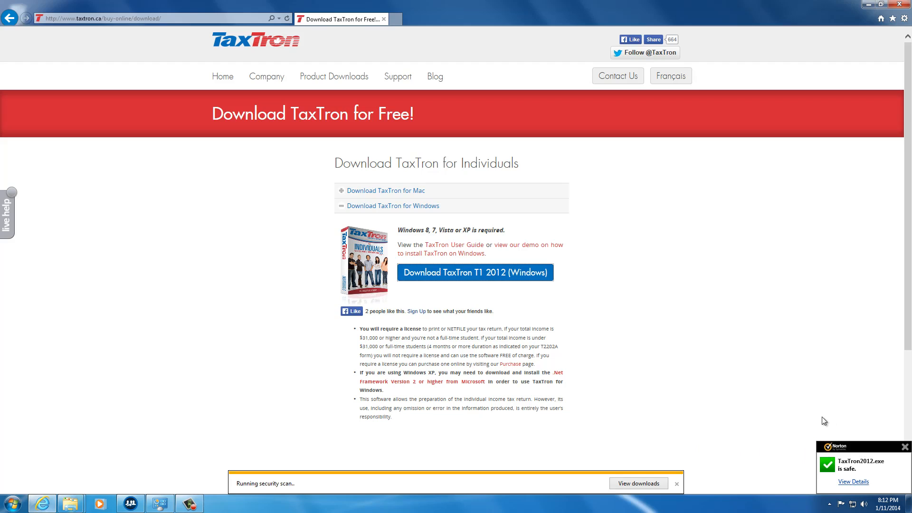
mouse_move(866, 465)
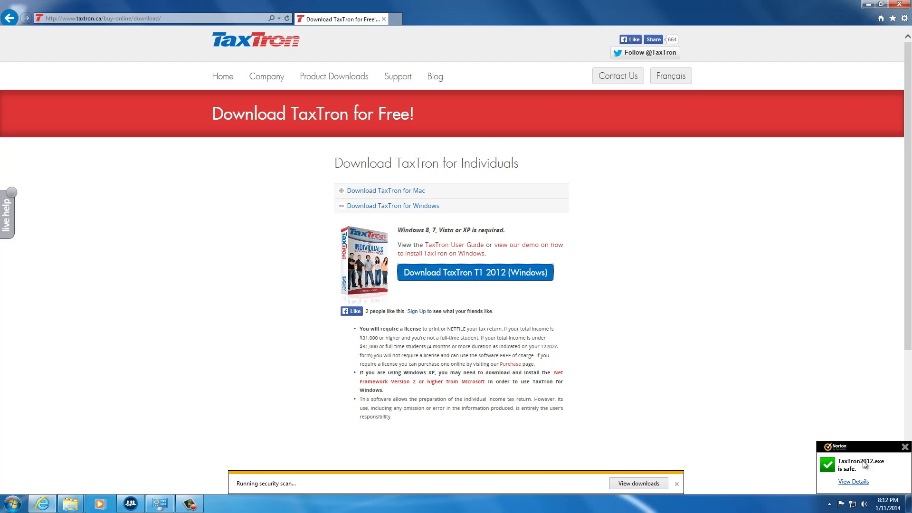
mouse_move(627, 402)
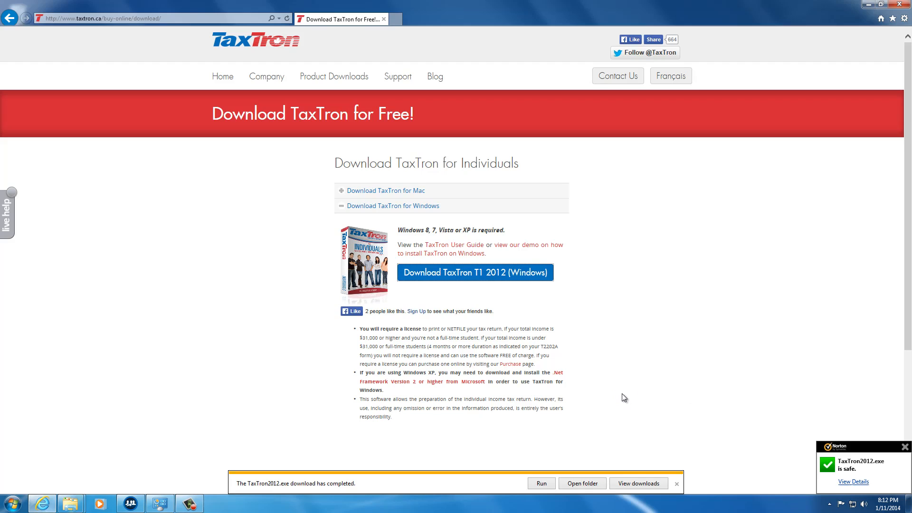
mouse_move(518, 445)
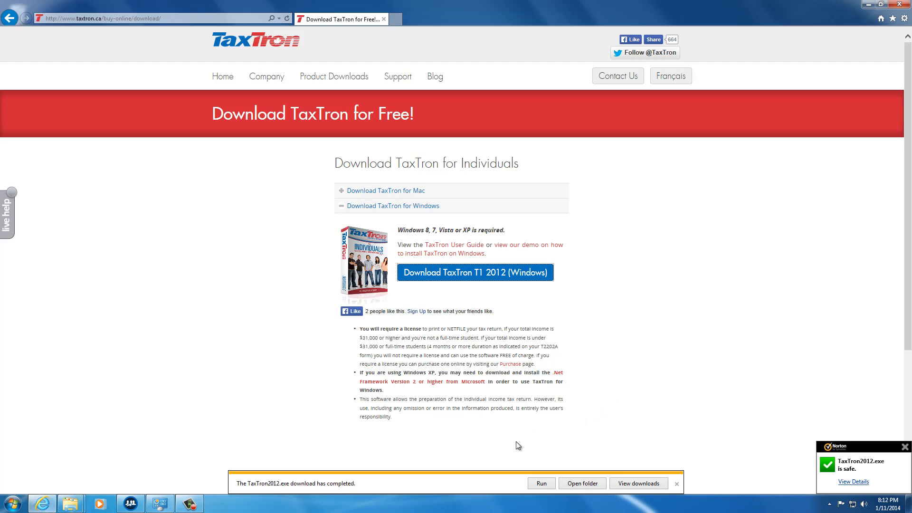
mouse_move(542, 483)
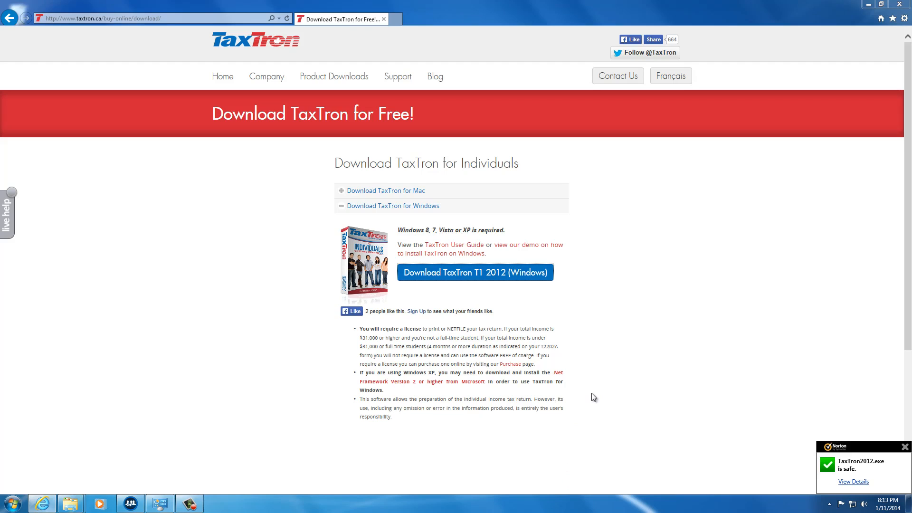
Dismiss the TaxTron2012.exe download-complete notification bar
click(475, 272)
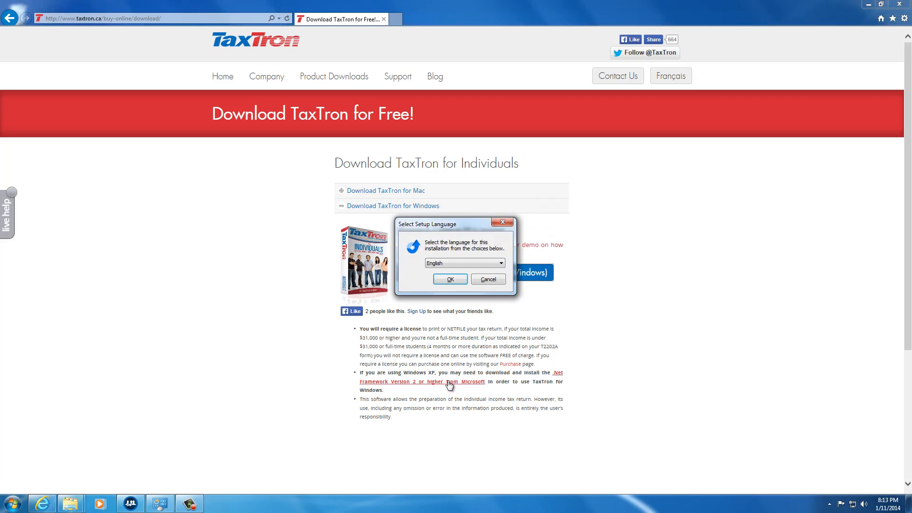
mouse_move(458, 386)
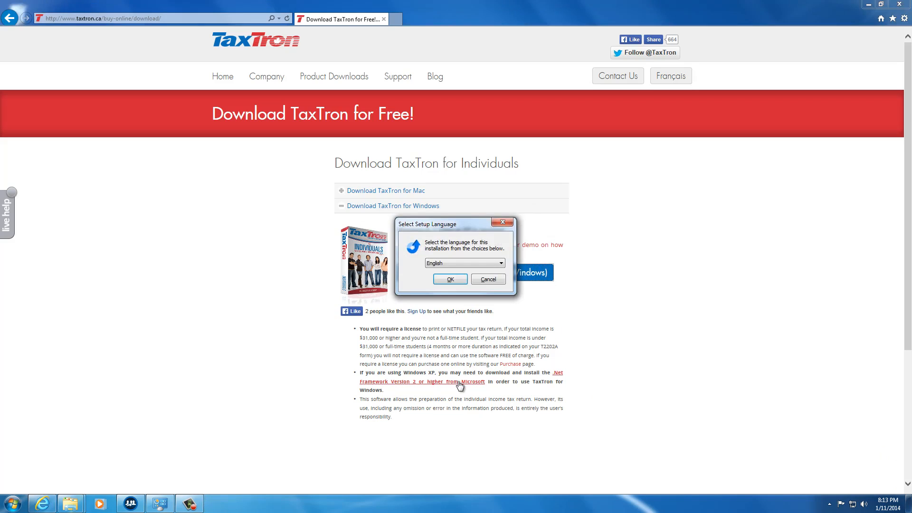
mouse_move(455, 385)
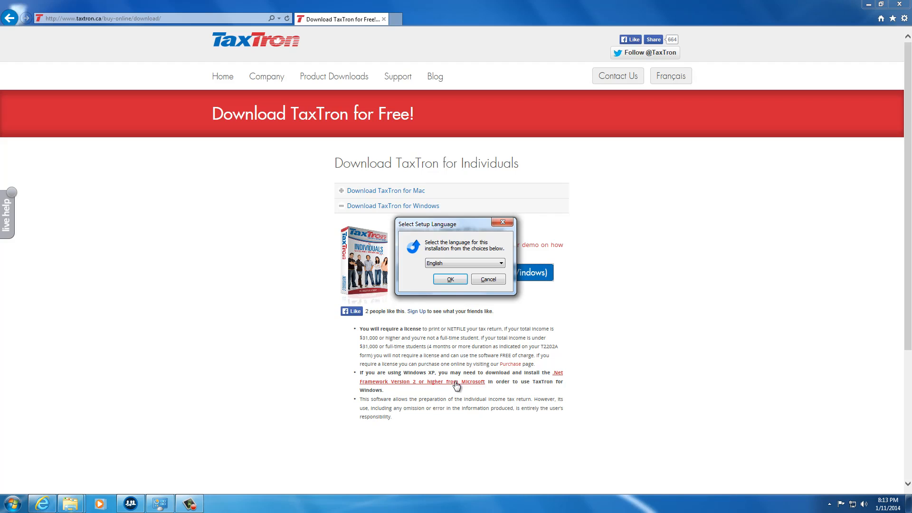
mouse_move(469, 385)
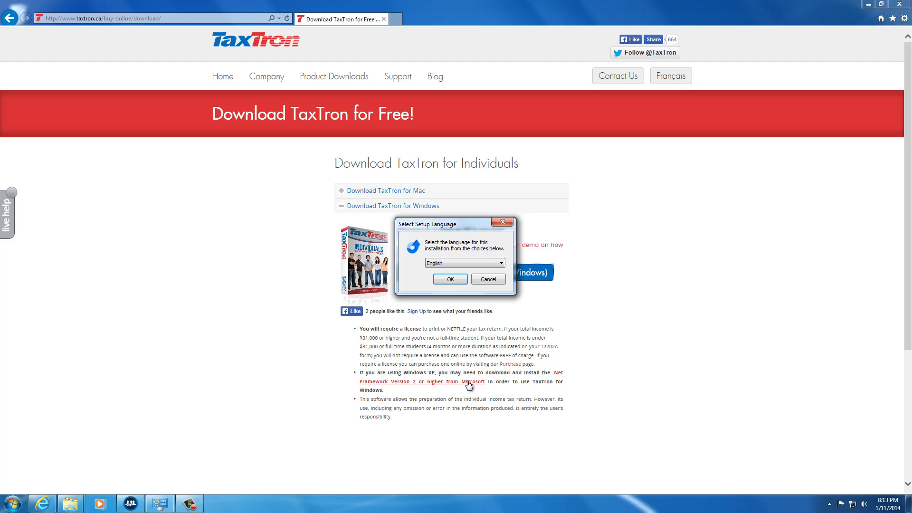
mouse_move(446, 386)
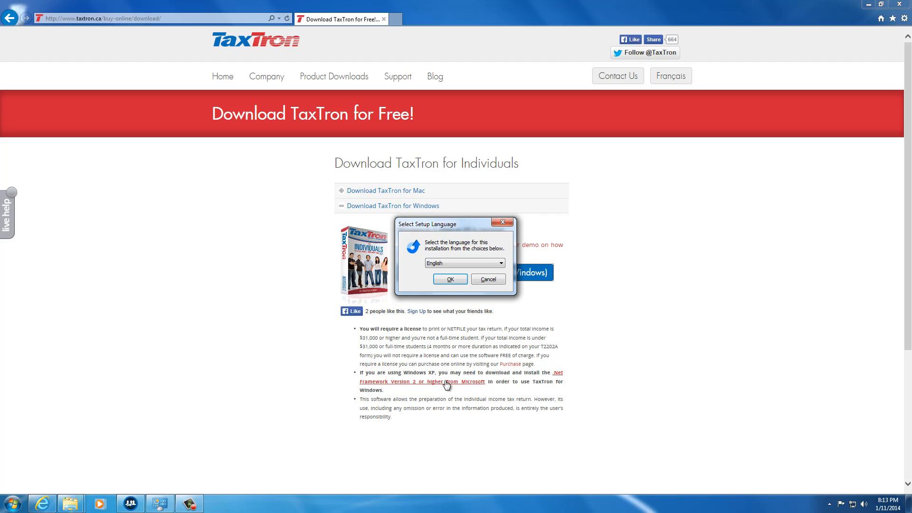
mouse_move(458, 376)
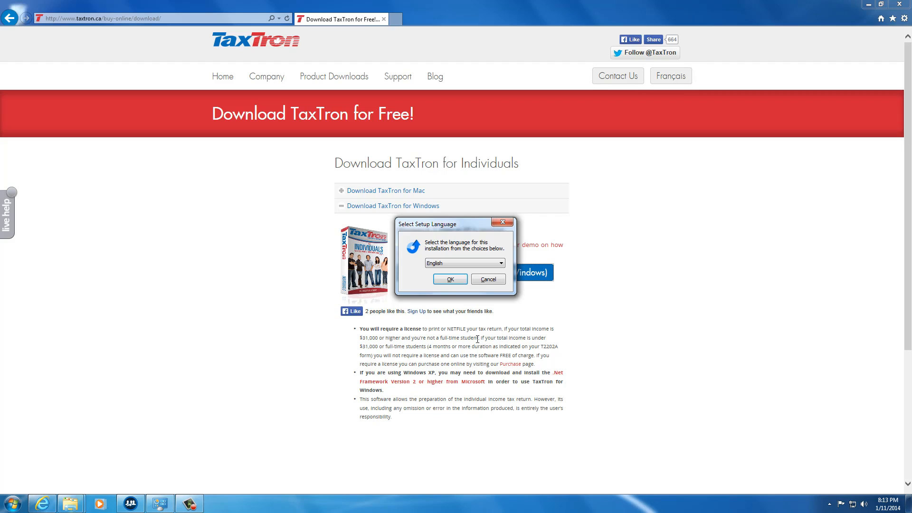
mouse_move(491, 348)
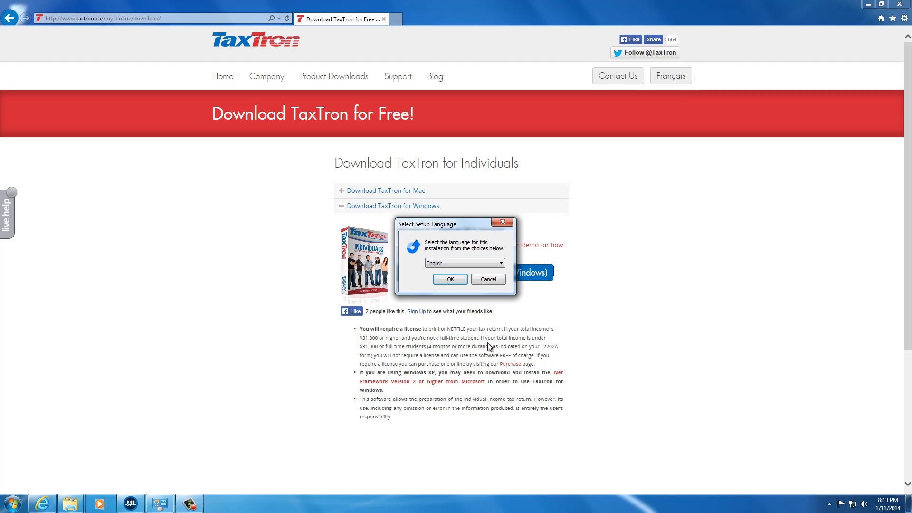
mouse_move(485, 343)
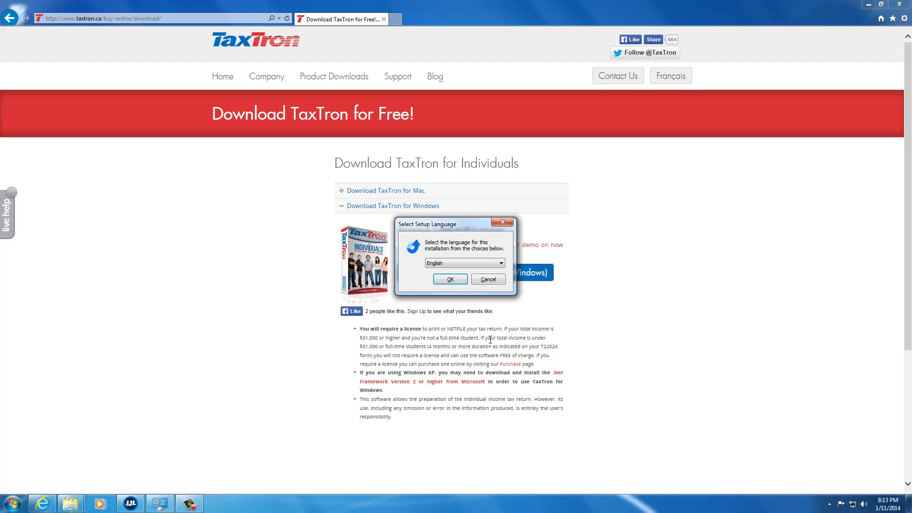
mouse_move(454, 327)
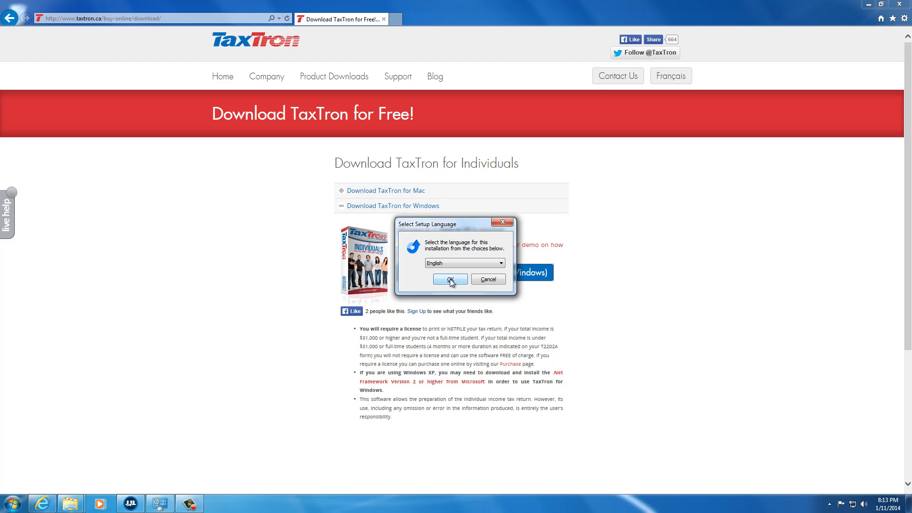
Pick English, accept the License Agreement and keep the default install folder
click(449, 280)
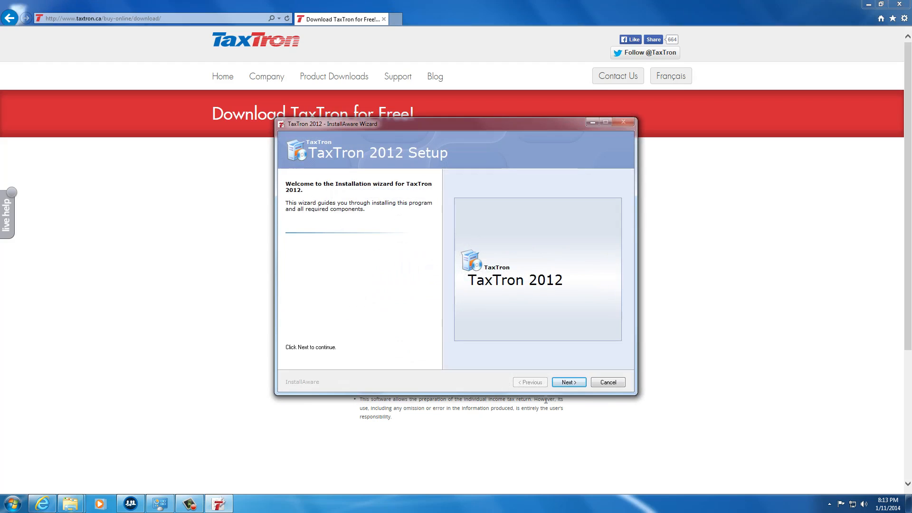
click(568, 382)
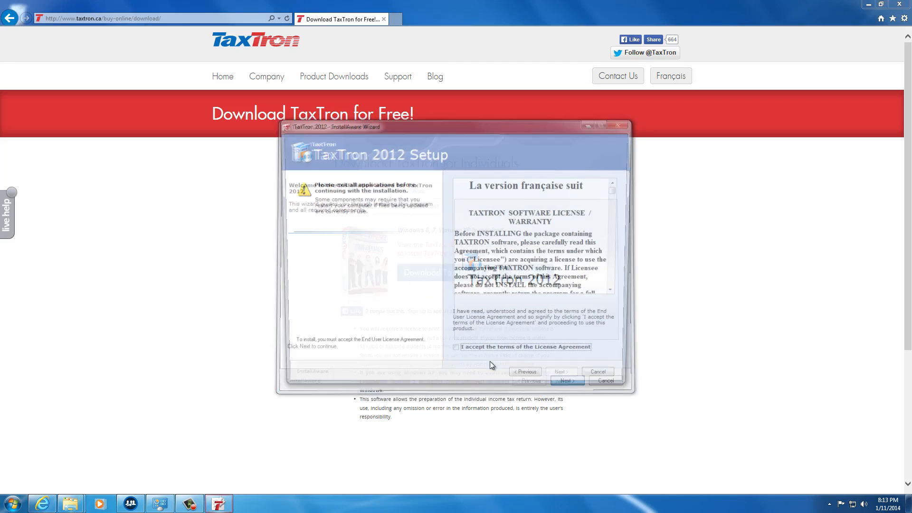
click(456, 356)
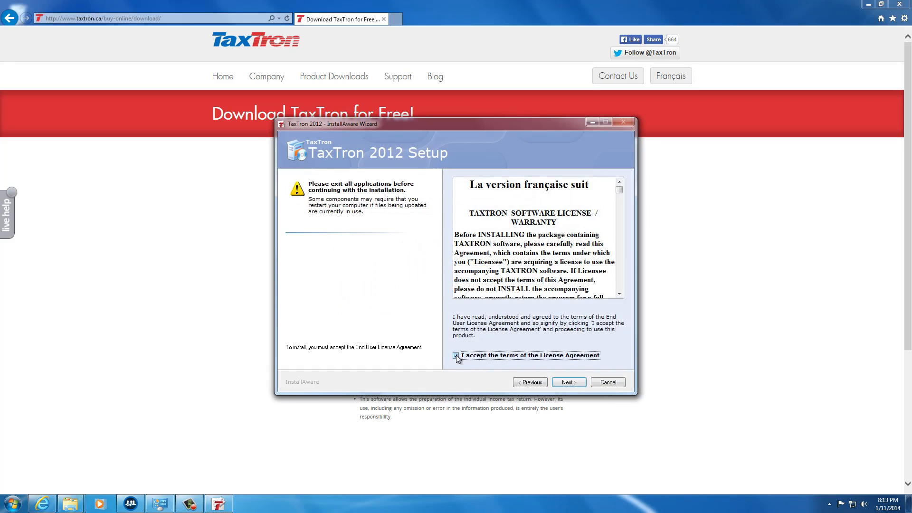
click(456, 356)
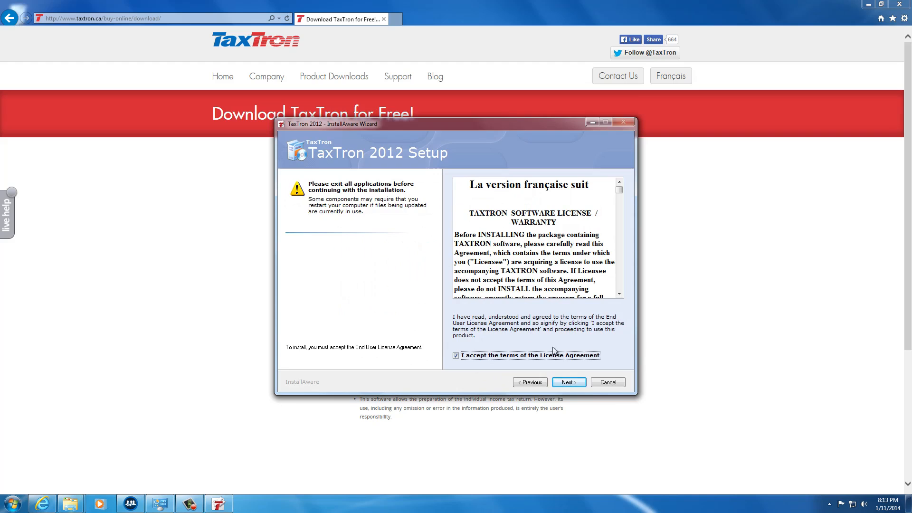
click(568, 382)
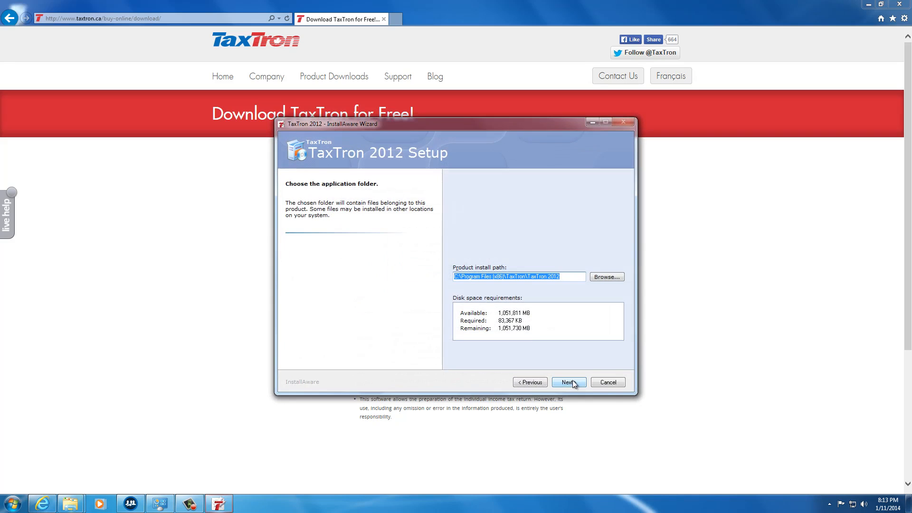
click(569, 382)
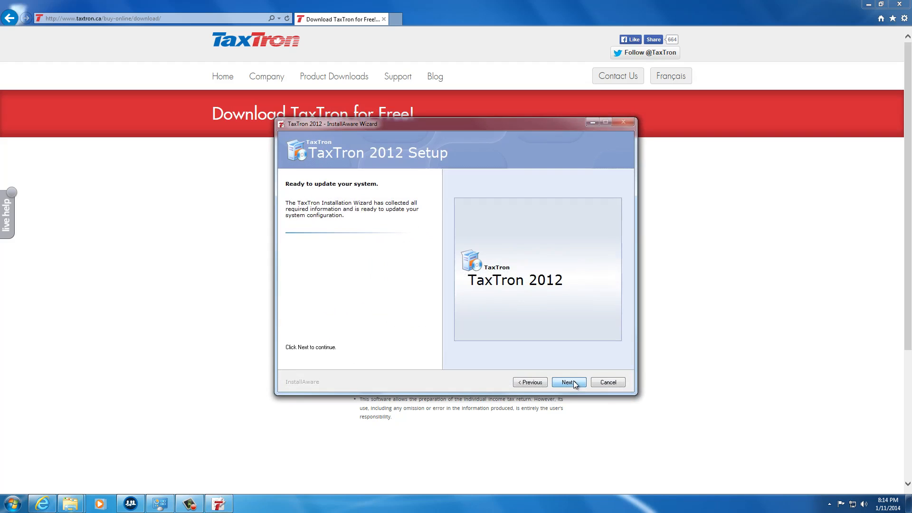
Run the TaxTron 2012 installation and close the wizard once complete
click(568, 382)
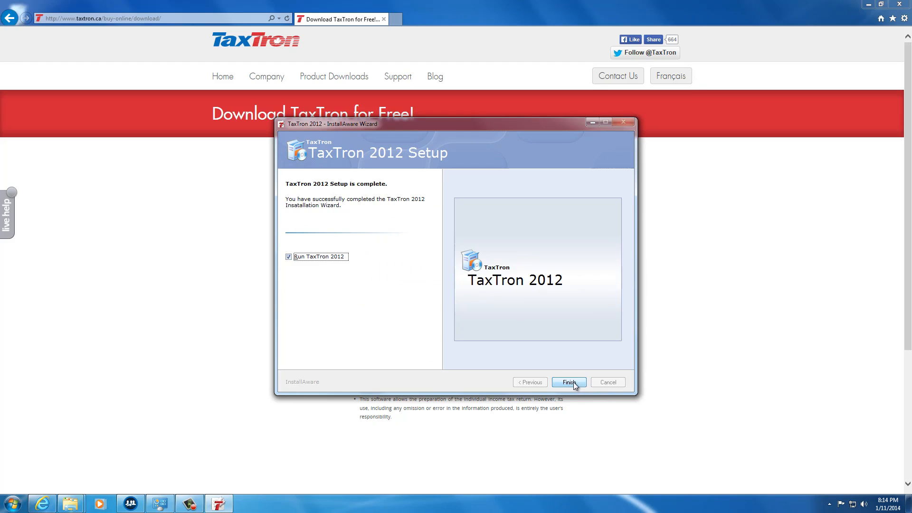
click(568, 382)
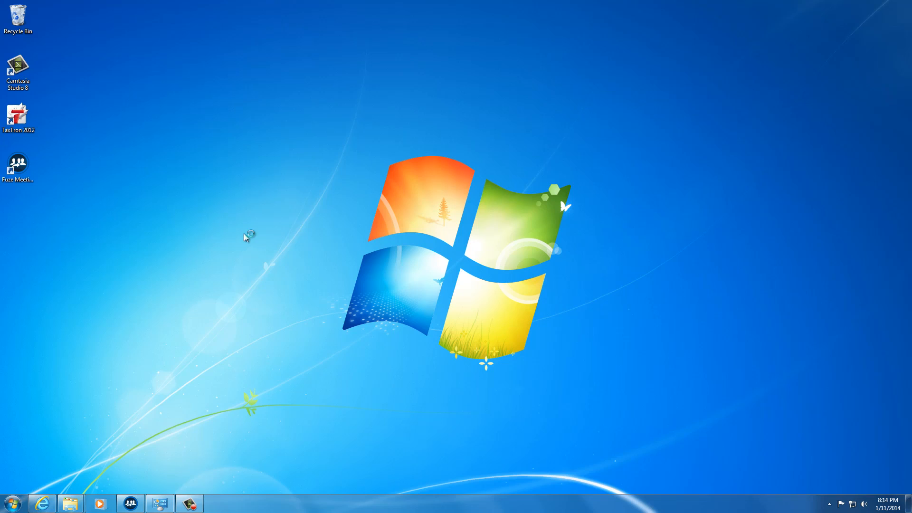
Launch TaxTron 2012 from its desktop shortcut
double_click(18, 113)
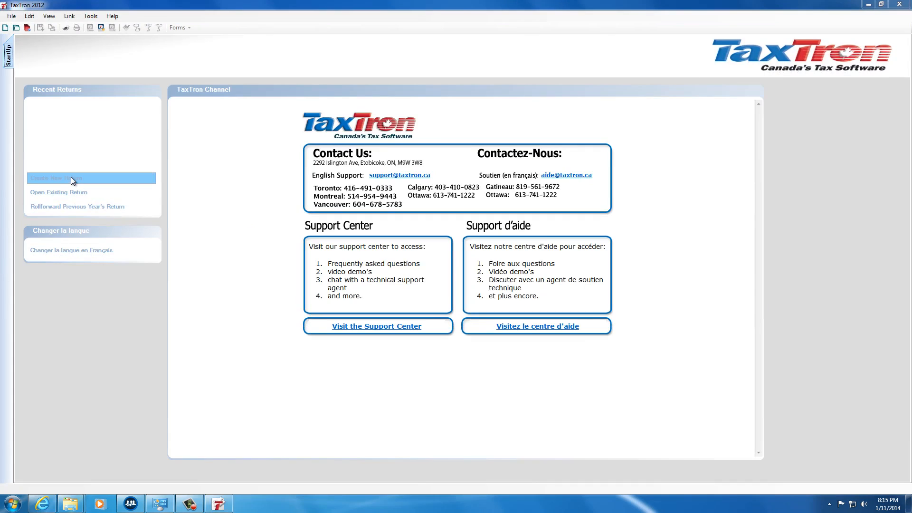
mouse_move(98, 141)
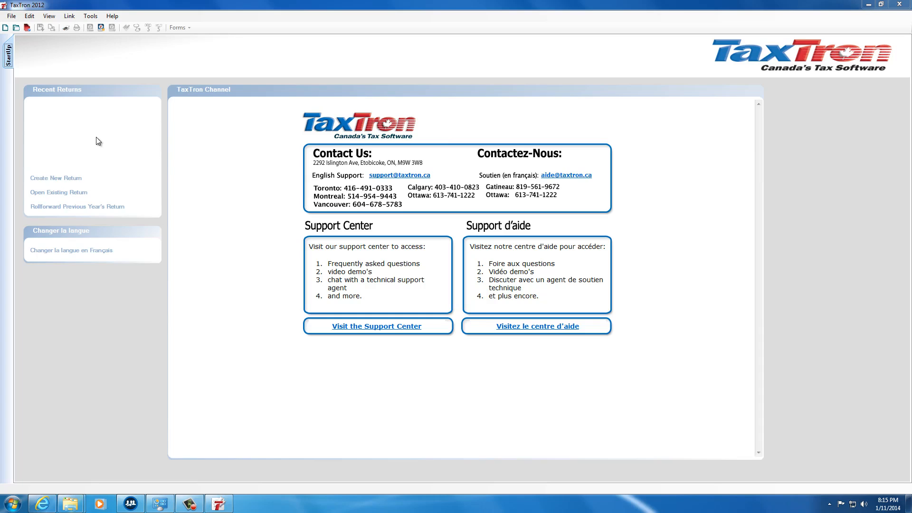
mouse_move(56, 179)
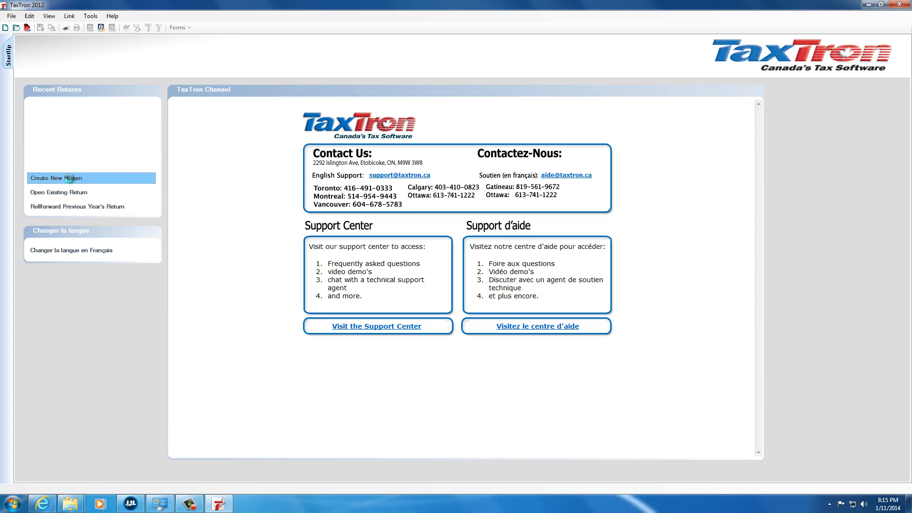
Create a new return from the StartUp page's Recent Returns section
click(55, 178)
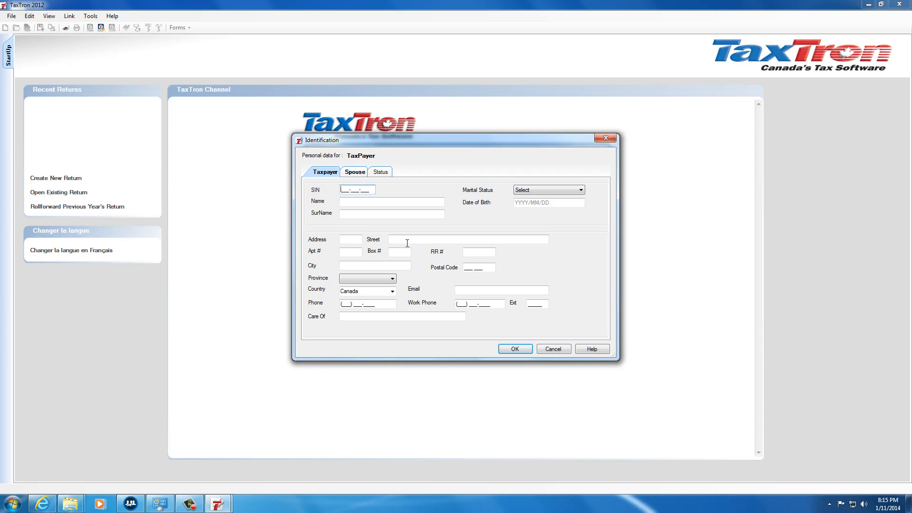
mouse_move(420, 249)
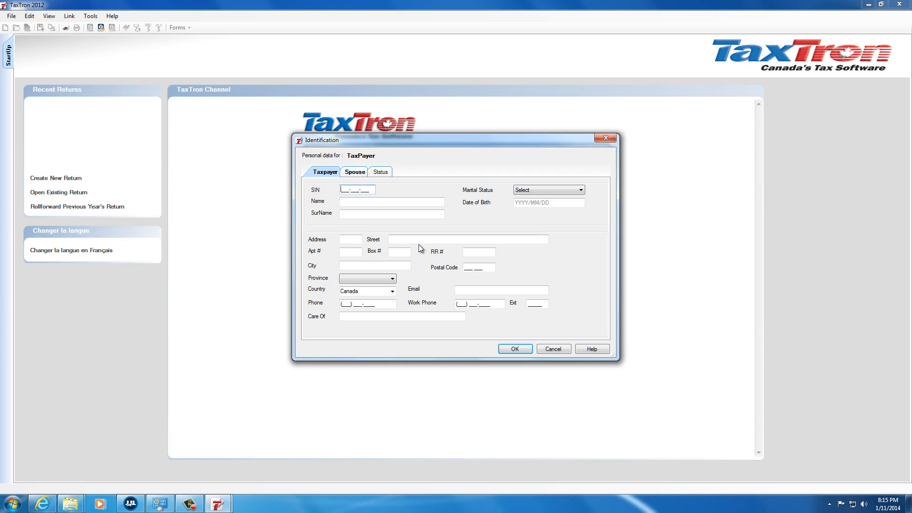